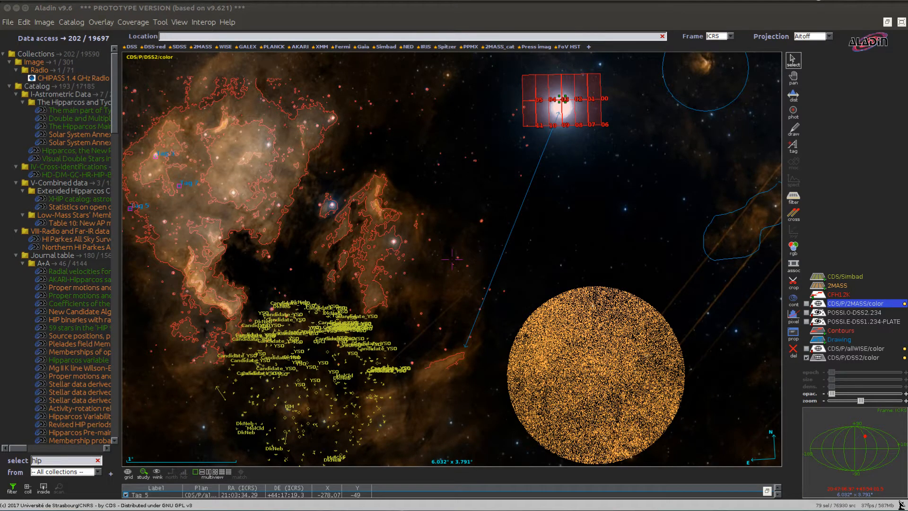
mouse_move(569, 263)
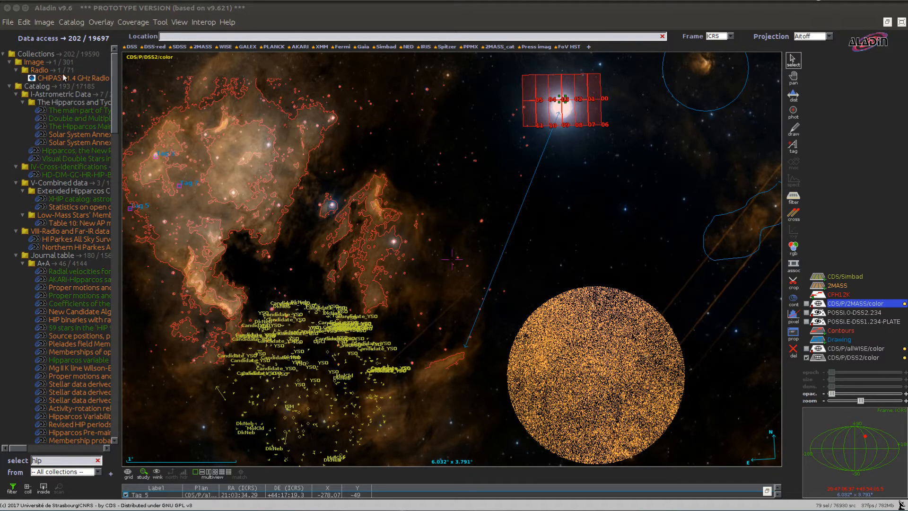
- Load the Hipparcos Main Catalogue (hip_main) as a catalogue plane over the nebula view
left_click(72, 126)
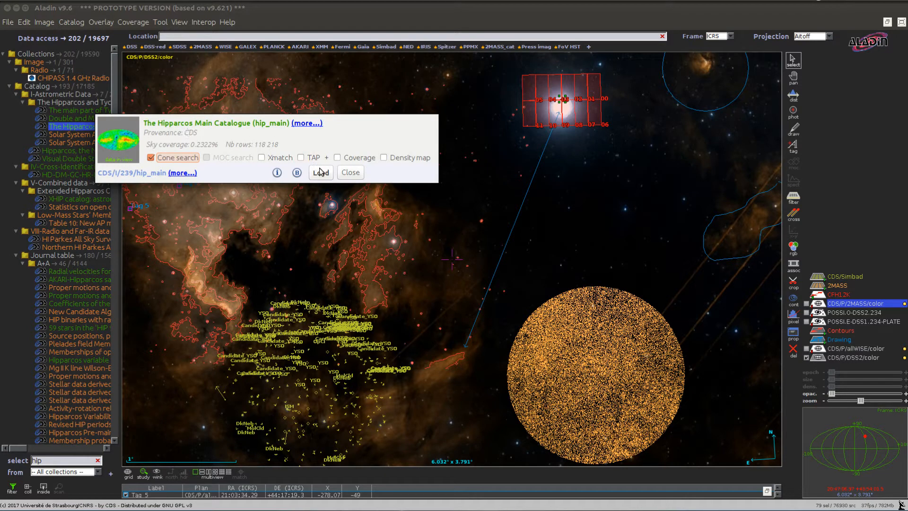
left_click(321, 172)
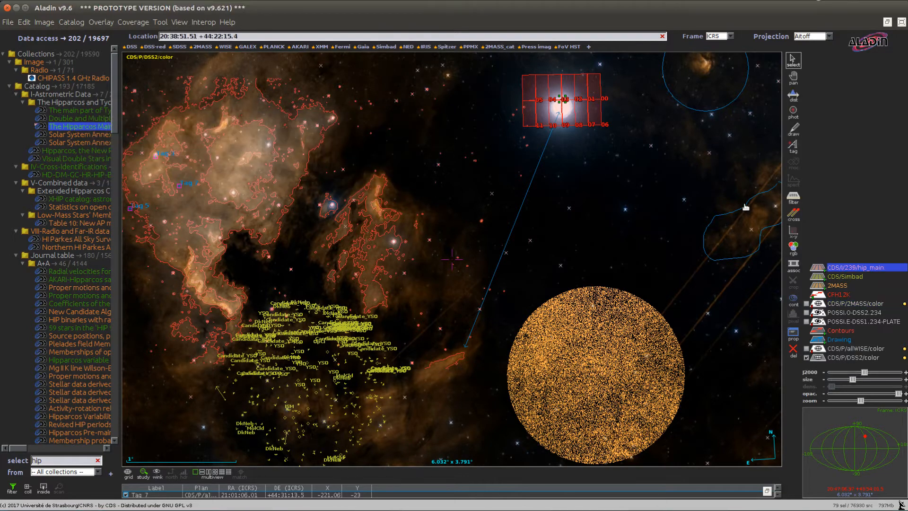
left_click(856, 266)
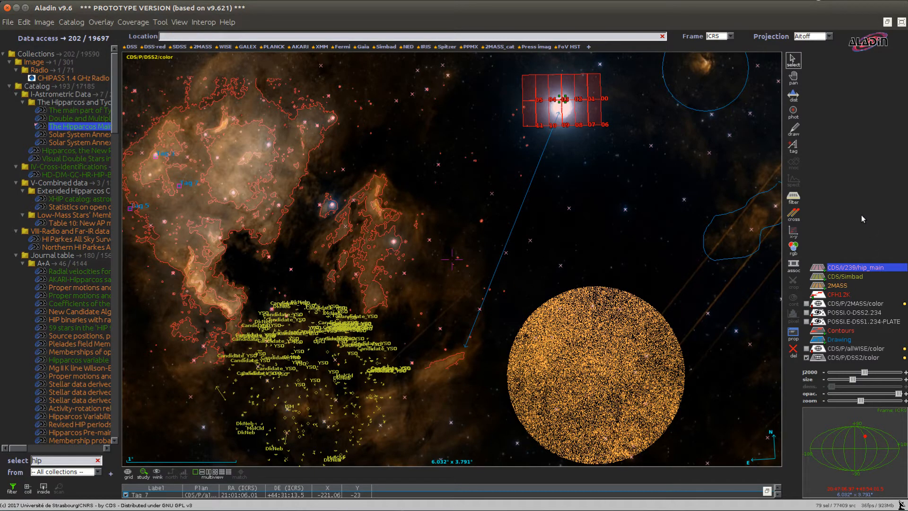
mouse_move(841, 233)
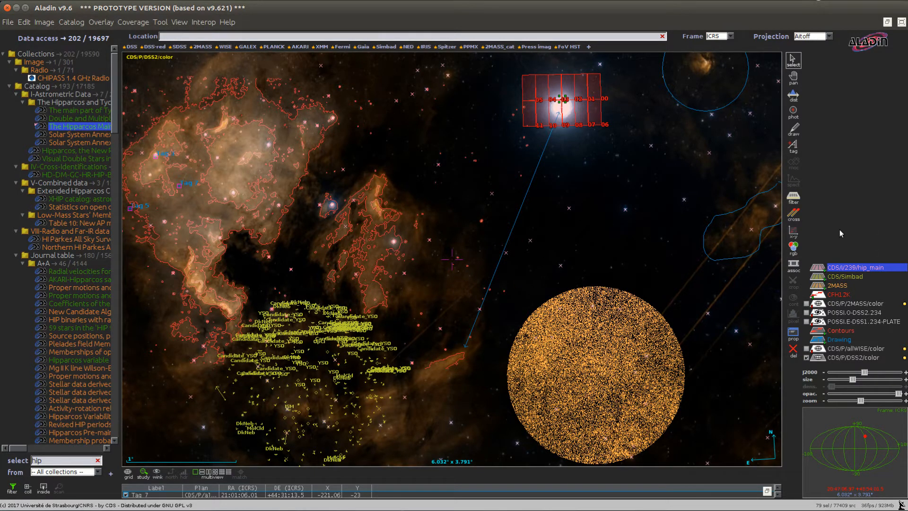
left_click(859, 267)
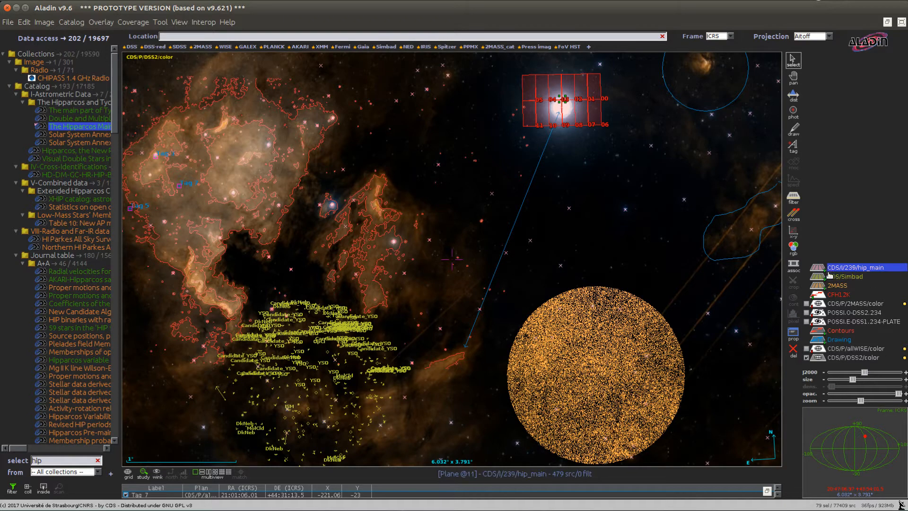
left_click(847, 276)
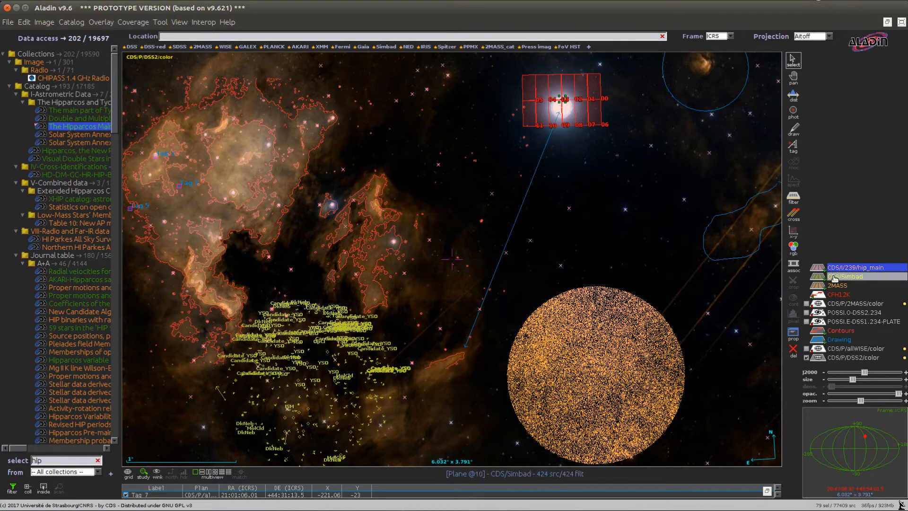
left_click(839, 285)
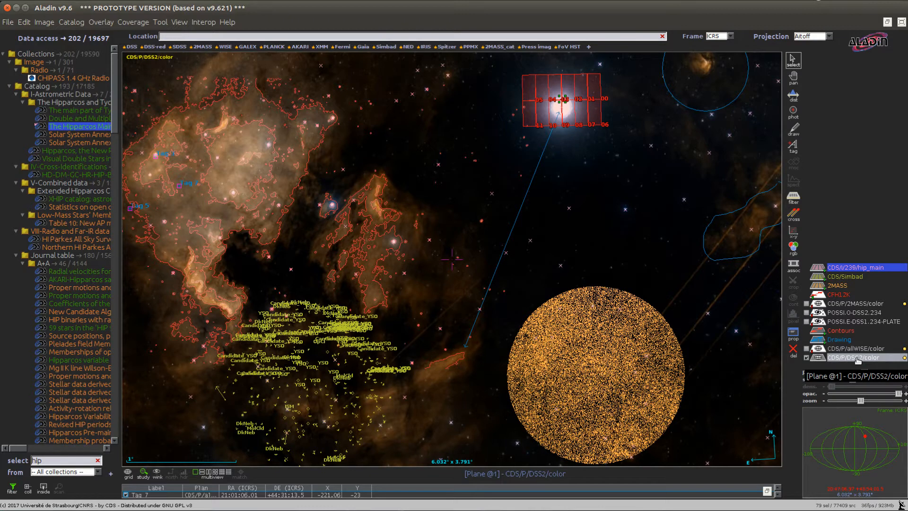
left_click(856, 348)
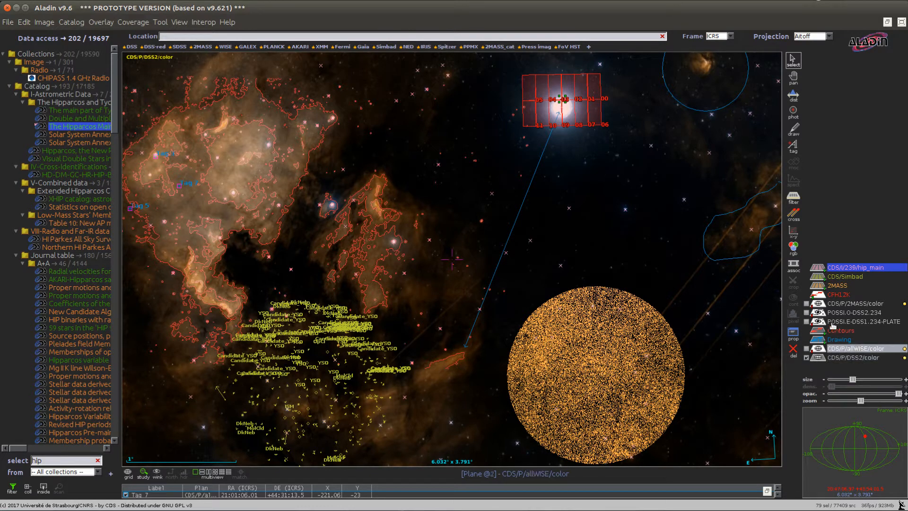
mouse_move(851, 312)
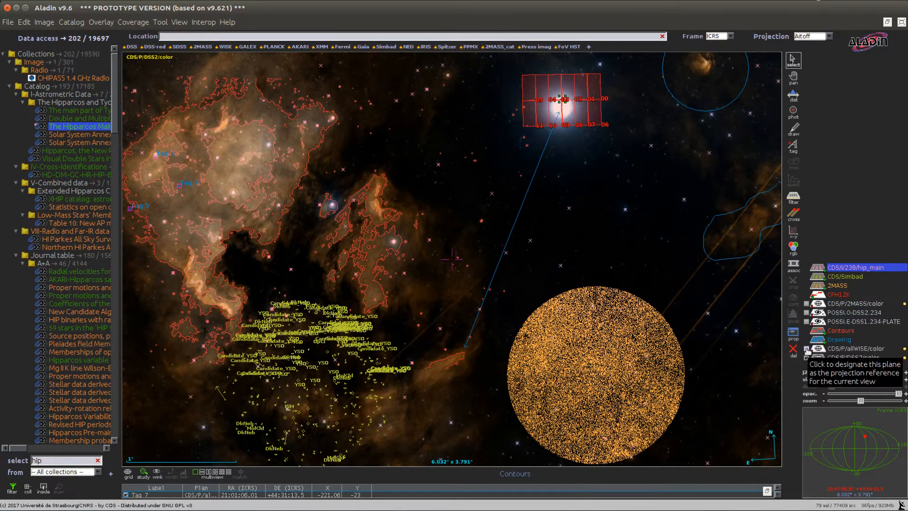
left_click(857, 348)
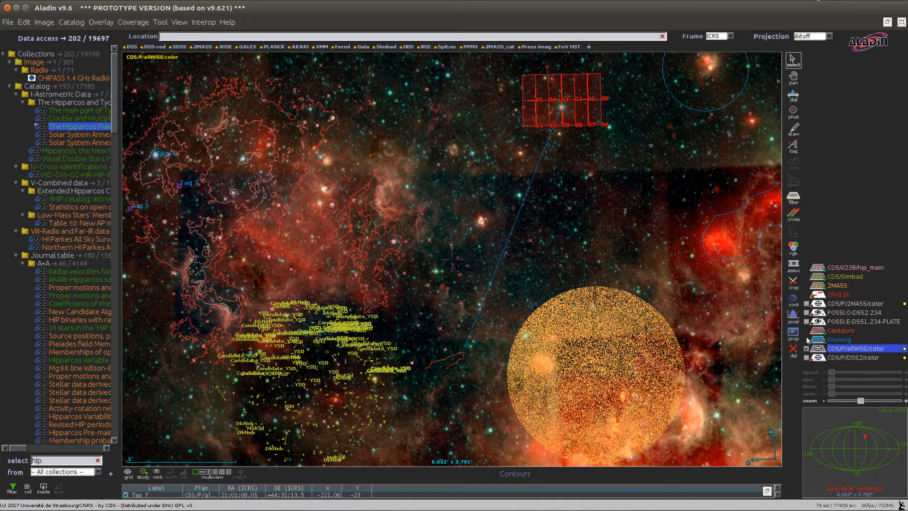
left_click(854, 303)
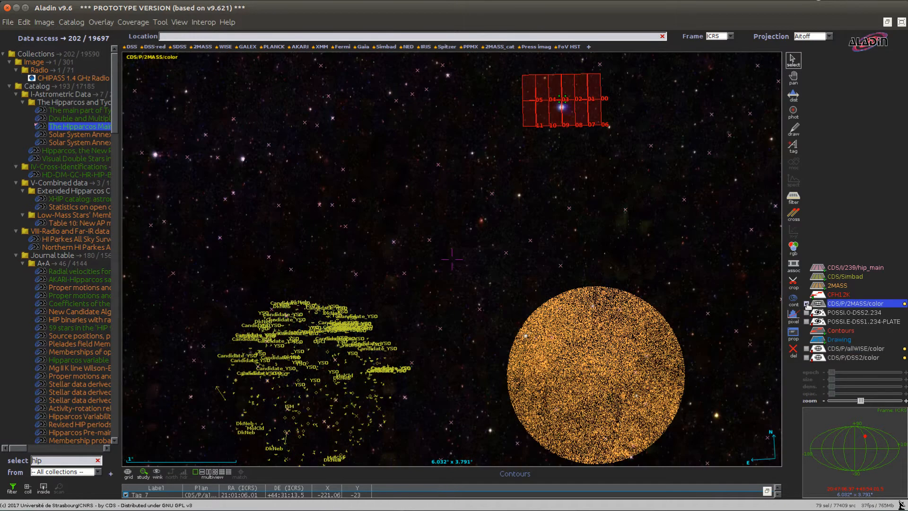
left_click(856, 348)
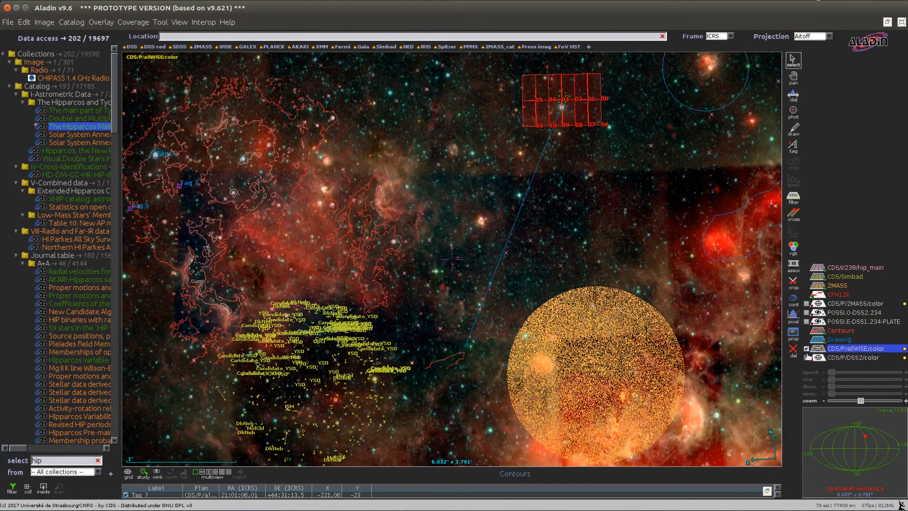
left_click(857, 357)
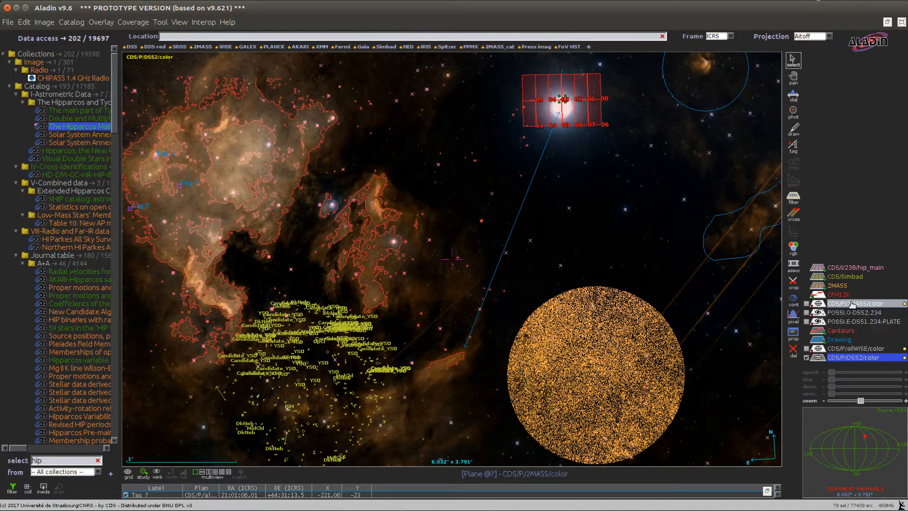
left_click(857, 303)
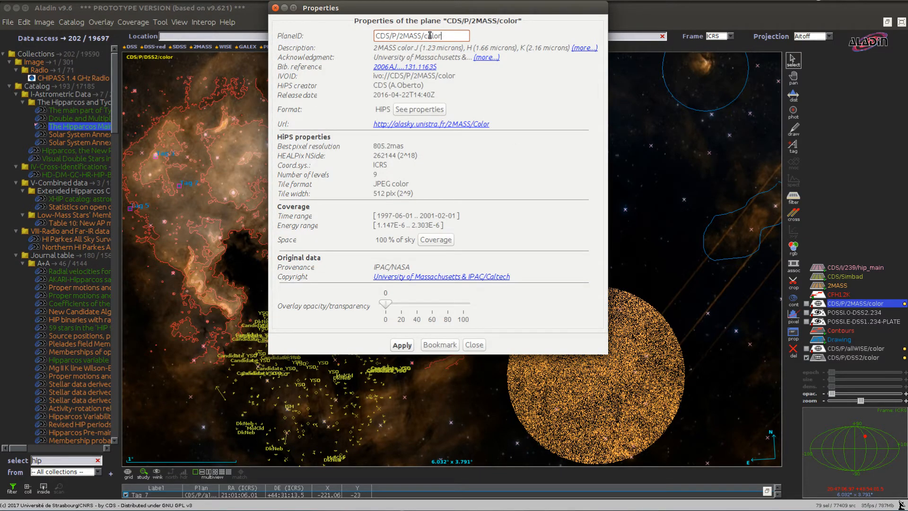
mouse_move(441, 61)
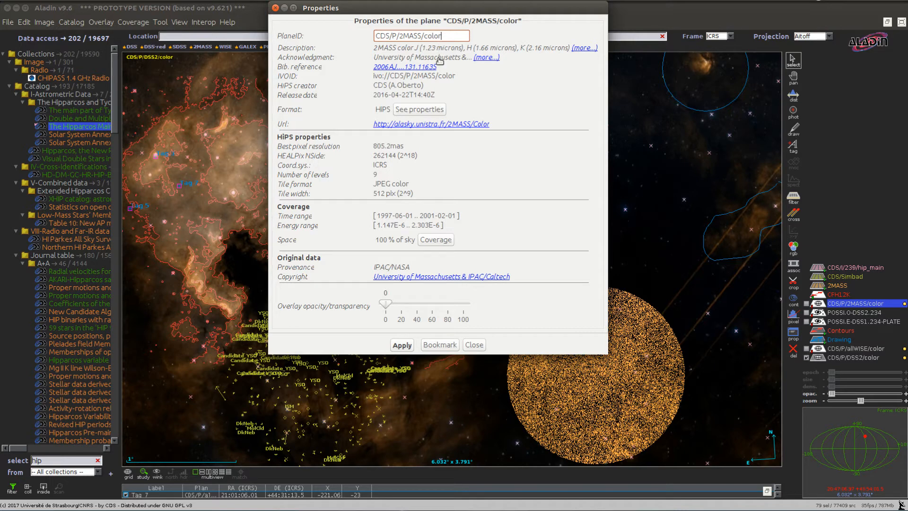
left_click(473, 344)
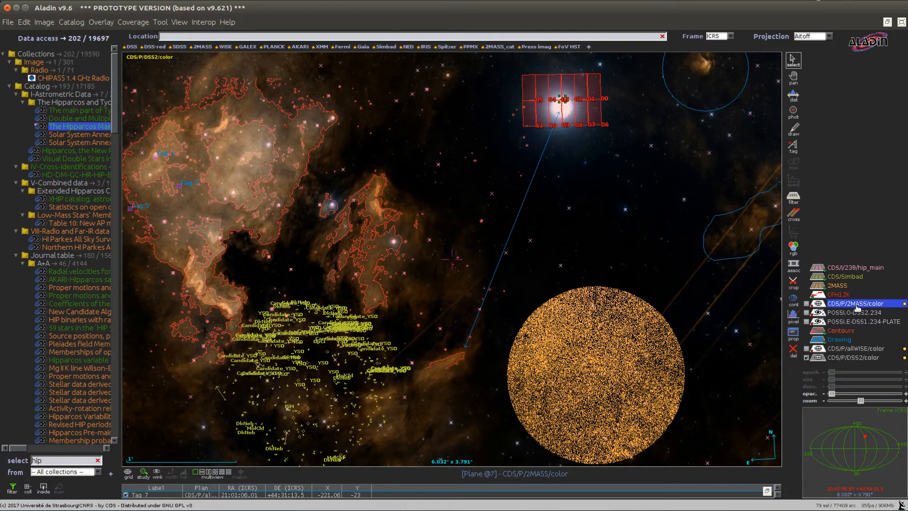
mouse_move(793, 349)
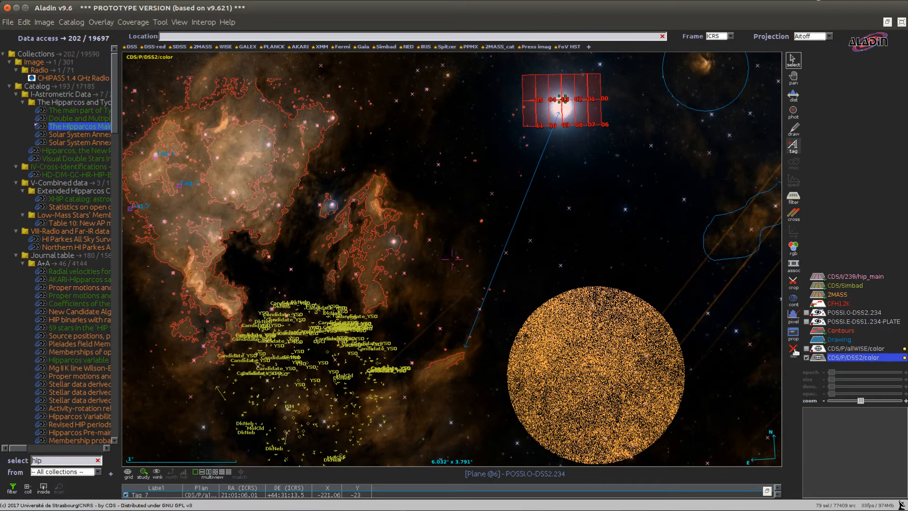
- Select the hip_main plane and shift-add the CDS/Simbad and 2MASS planes for deletion
left_click(857, 276)
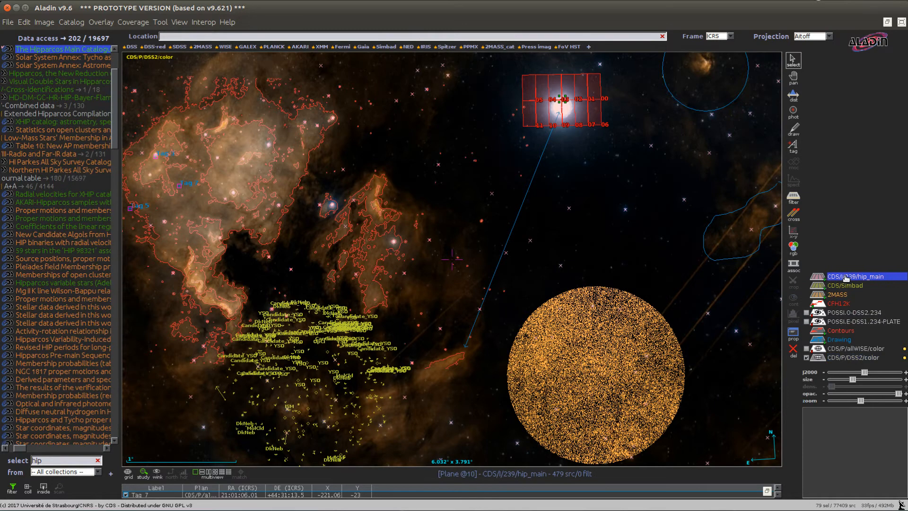
left_click(844, 284)
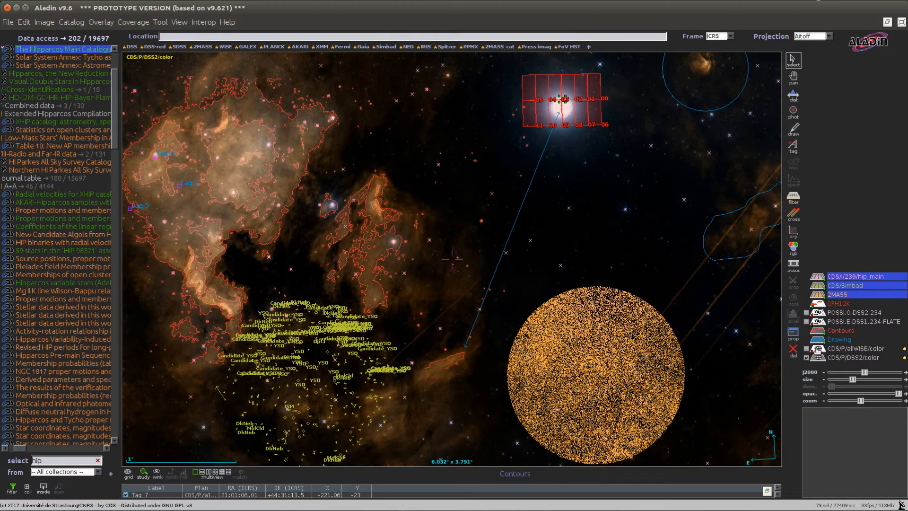
mouse_move(793, 349)
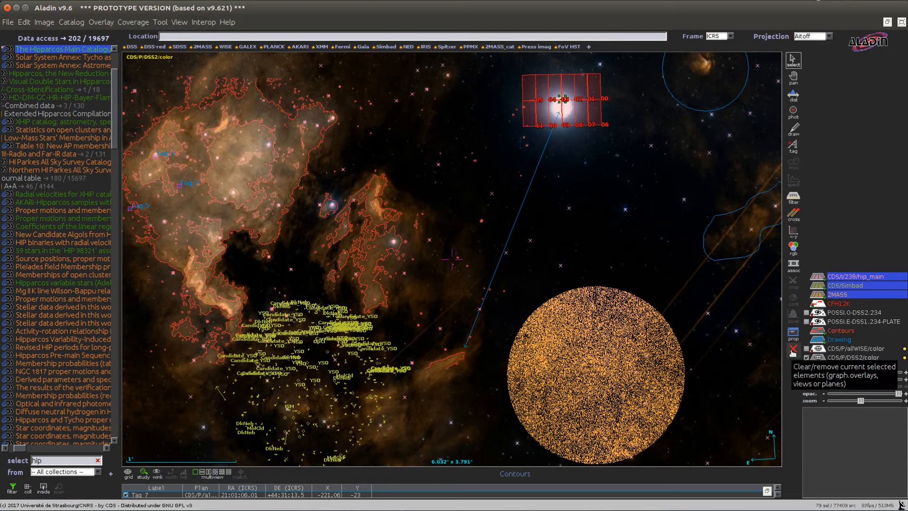